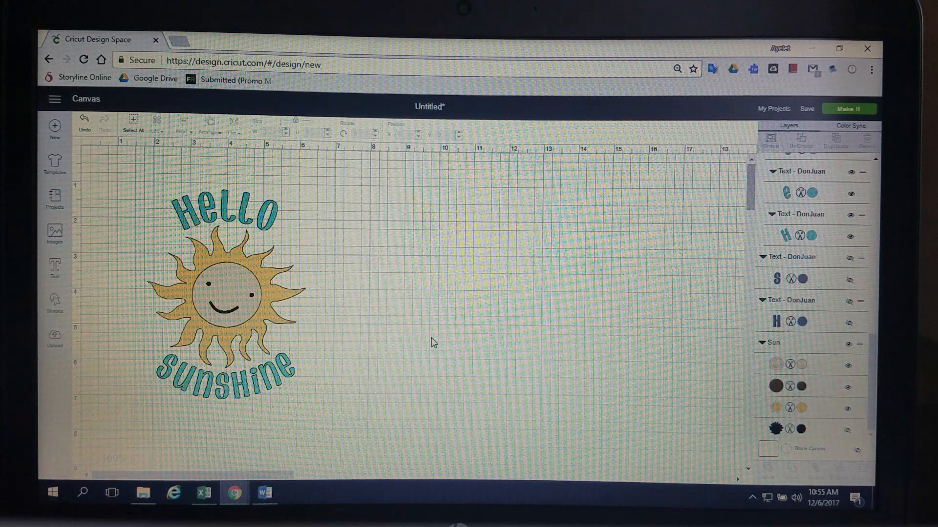
{"action": "mouse_move", "coordinate": [430, 331]}
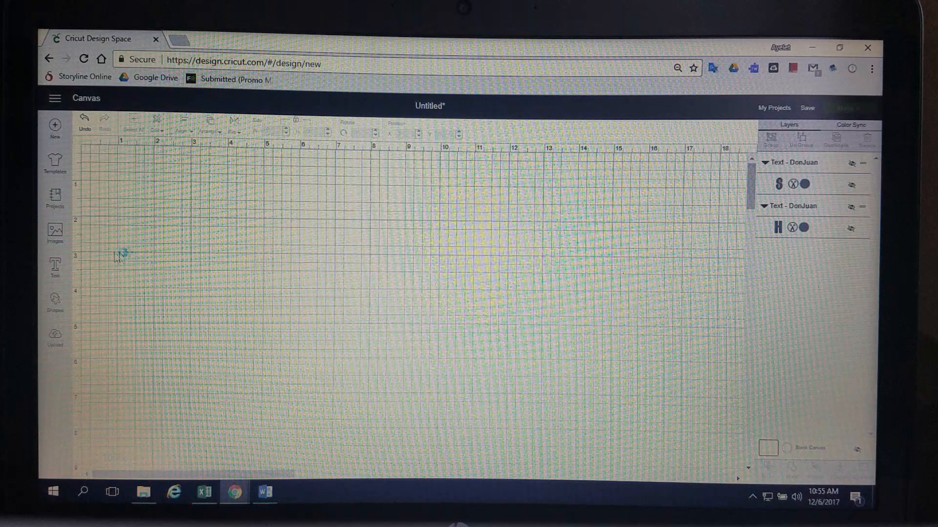
Insert the smiling sun image from the library and enlarge it to about 4.4 inches wide
{"action": "left_click", "coordinate": [55, 232]}
{"action": "type", "text": "sun"}
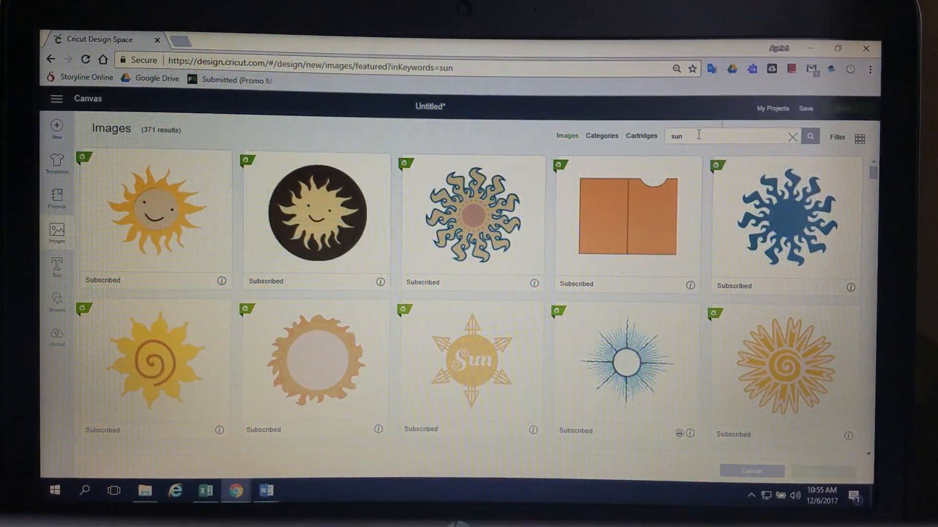
{"action": "left_click", "coordinate": [155, 215]}
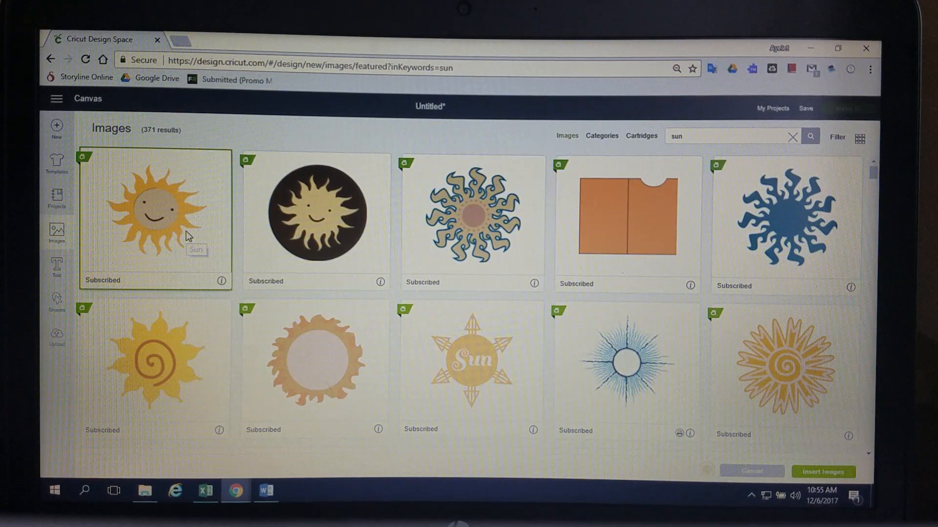
{"action": "left_click", "coordinate": [751, 471]}
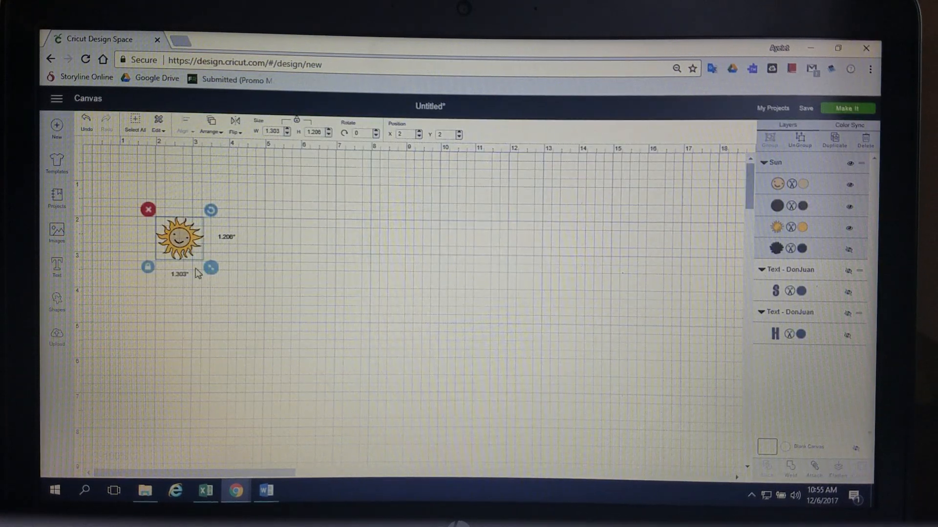
{"action": "left_click_drag", "start_coordinate": [211, 268], "coordinate": [321, 369]}
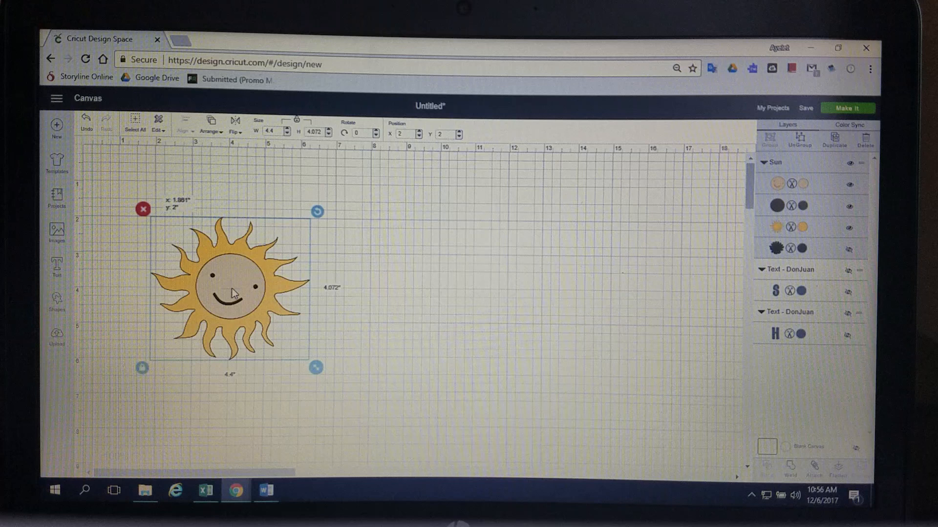
{"action": "left_click_drag", "start_coordinate": [234, 288], "coordinate": [225, 290]}
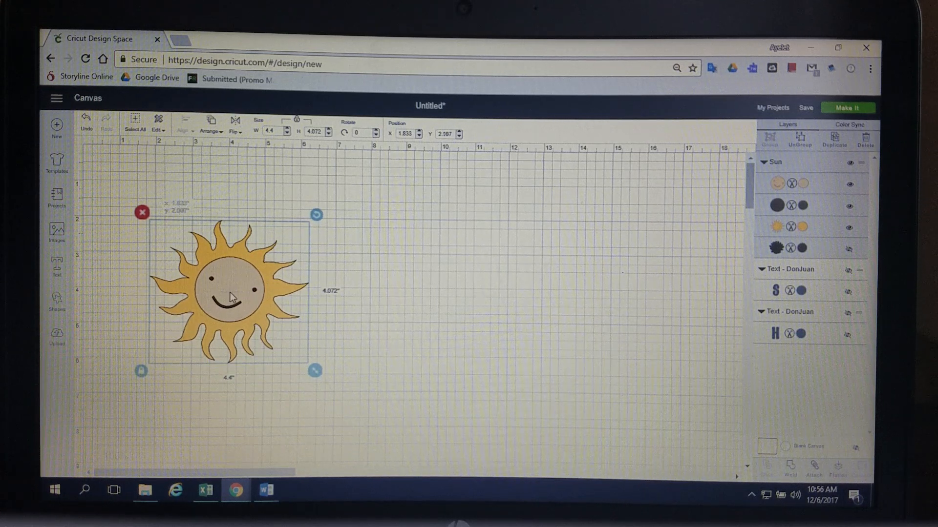
Add a circle shape over the sun and send it to the back via Arrange > Move to Back
{"action": "left_click", "coordinate": [56, 299]}
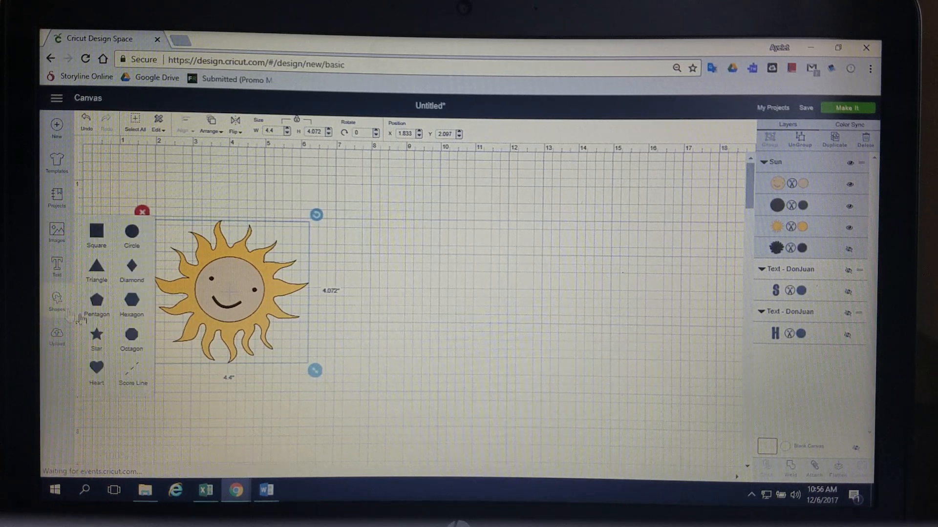
{"action": "left_click", "coordinate": [131, 232]}
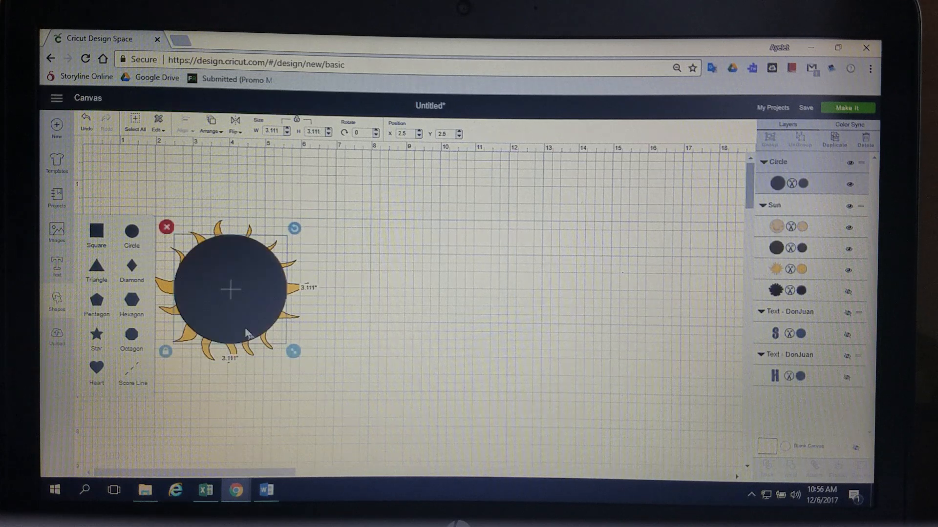
{"action": "left_click_drag", "start_coordinate": [234, 290], "coordinate": [226, 286]}
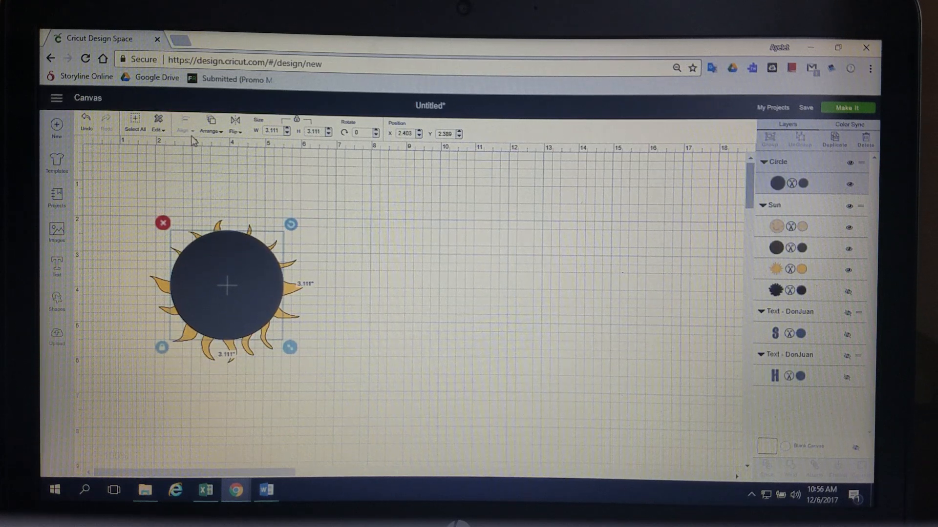
{"action": "mouse_move", "coordinate": [230, 144]}
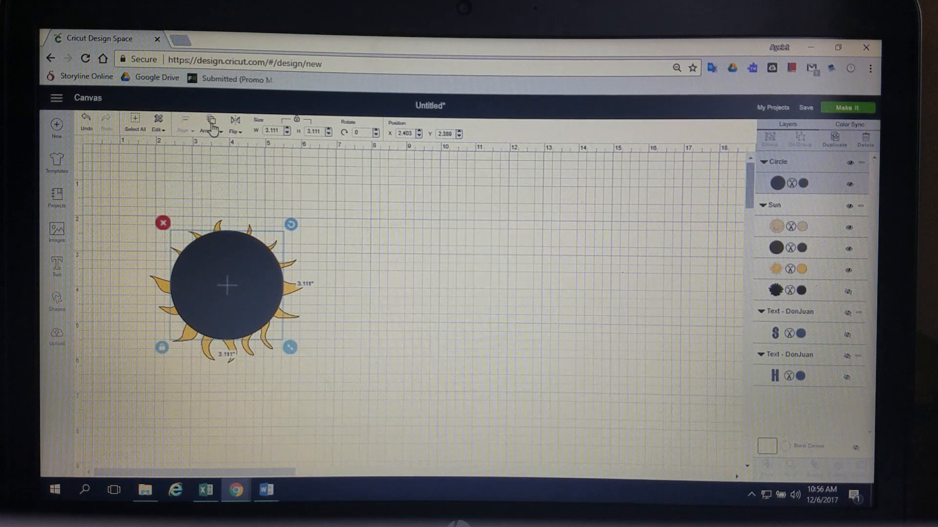
{"action": "left_click", "coordinate": [209, 126]}
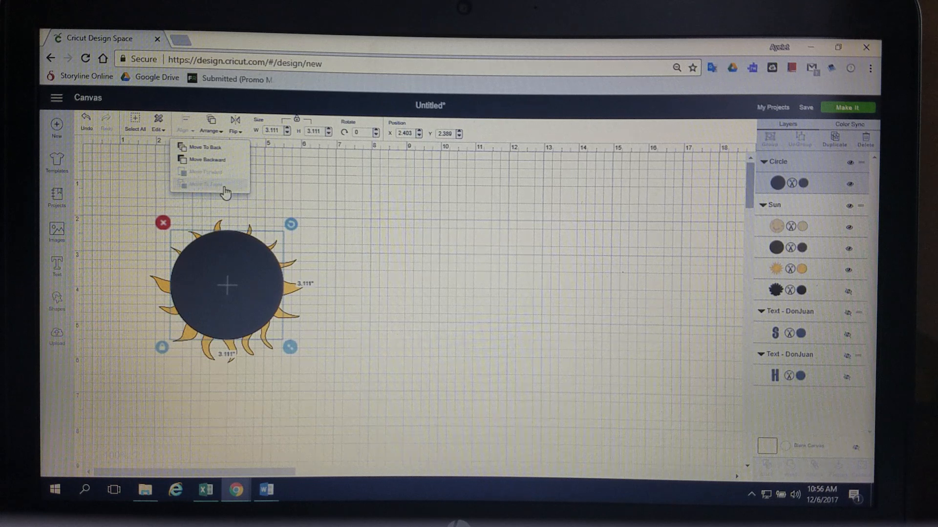
{"action": "mouse_move", "coordinate": [220, 174]}
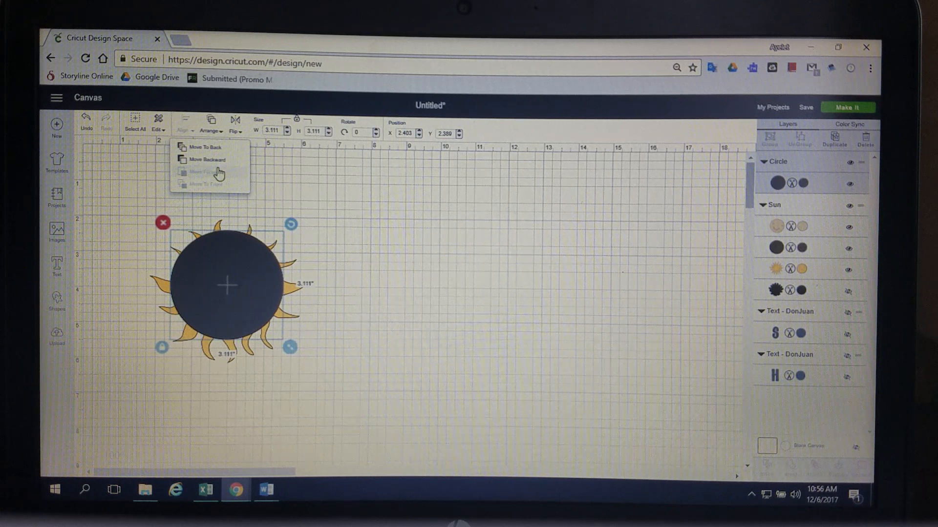
{"action": "left_click", "coordinate": [207, 159]}
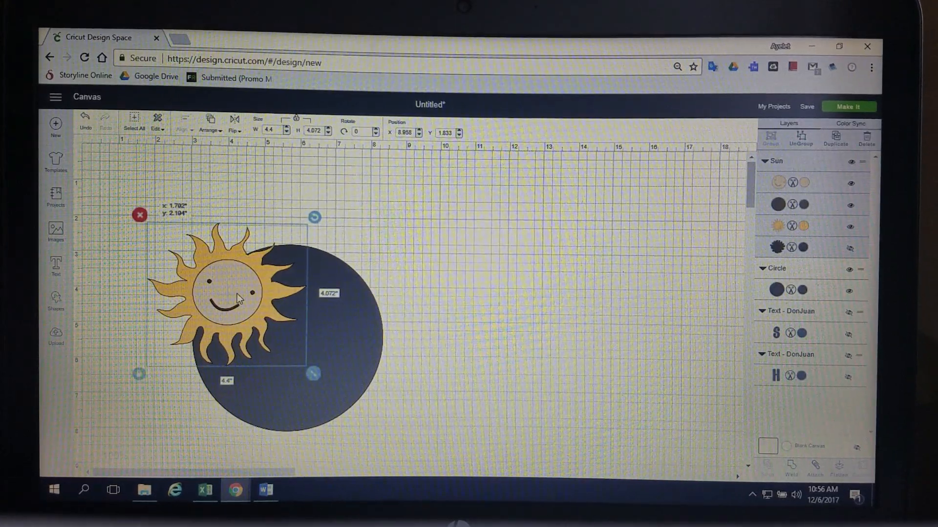
Resize the navy circle to about 5.3 inches and centre it snugly around the sun
{"action": "left_click_drag", "start_coordinate": [312, 373], "coordinate": [388, 438]}
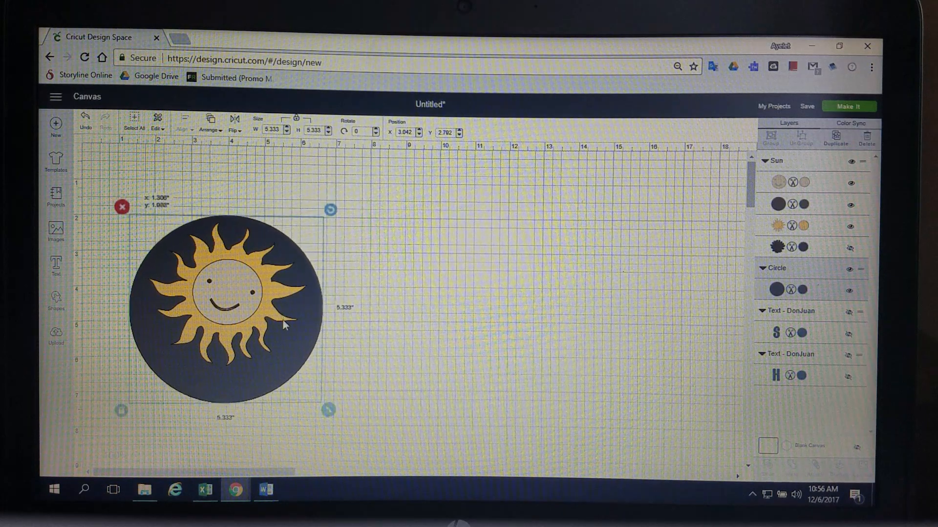
{"action": "left_click_drag", "start_coordinate": [284, 324], "coordinate": [224, 293]}
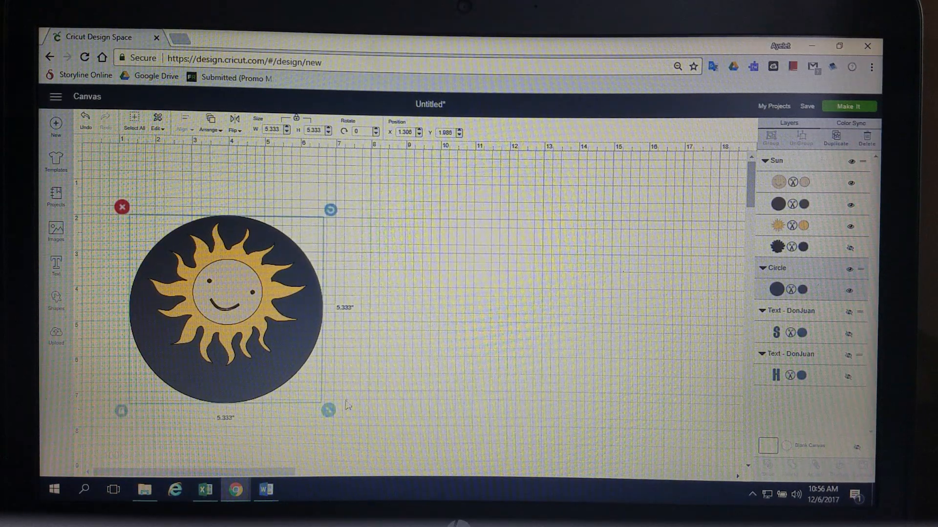
{"action": "left_click_drag", "start_coordinate": [328, 411], "coordinate": [298, 380]}
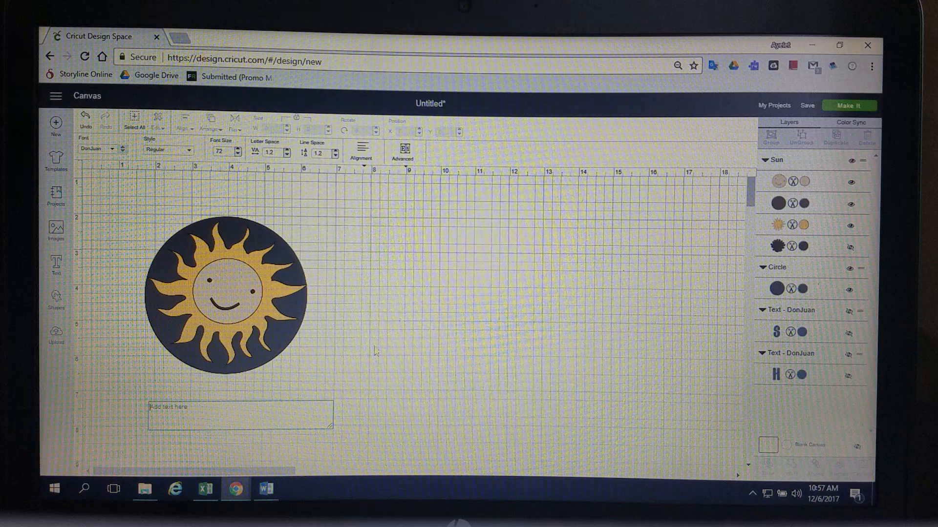
Create teal 'hello' and 'sunshine' text layers beside the sun and select Sunshine
{"action": "type", "text": "hel"}
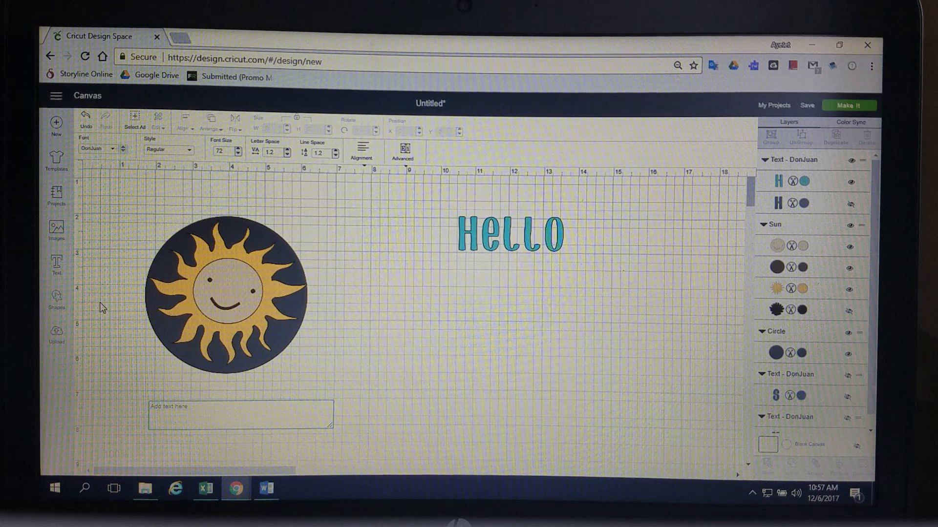
{"action": "type", "text": "sunshine"}
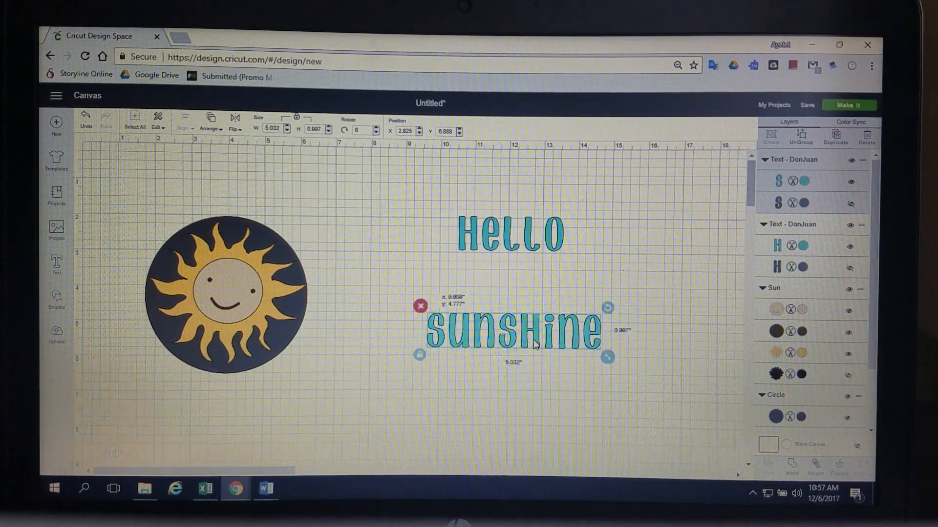
{"action": "left_click", "coordinate": [513, 331]}
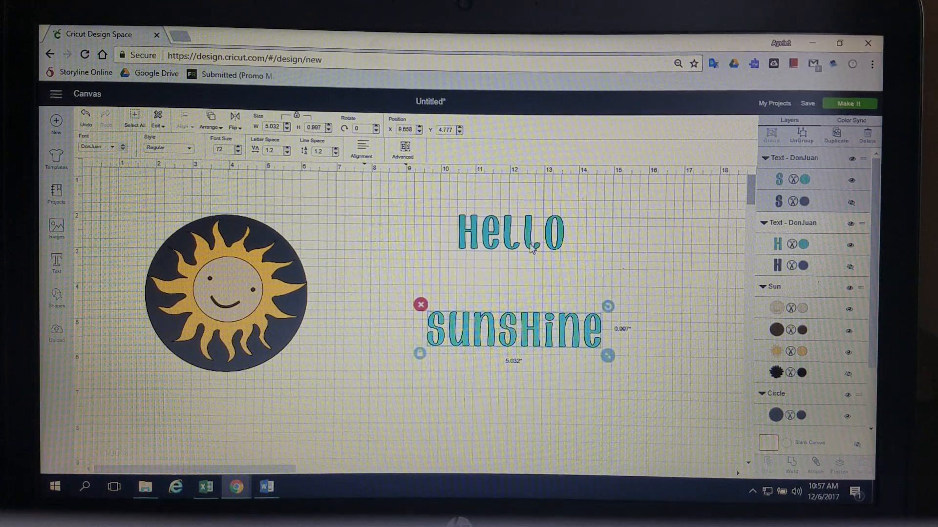
Place Hello above the sun circle at about 2.8 inches wide, split into separate letters
{"action": "left_click", "coordinate": [508, 233]}
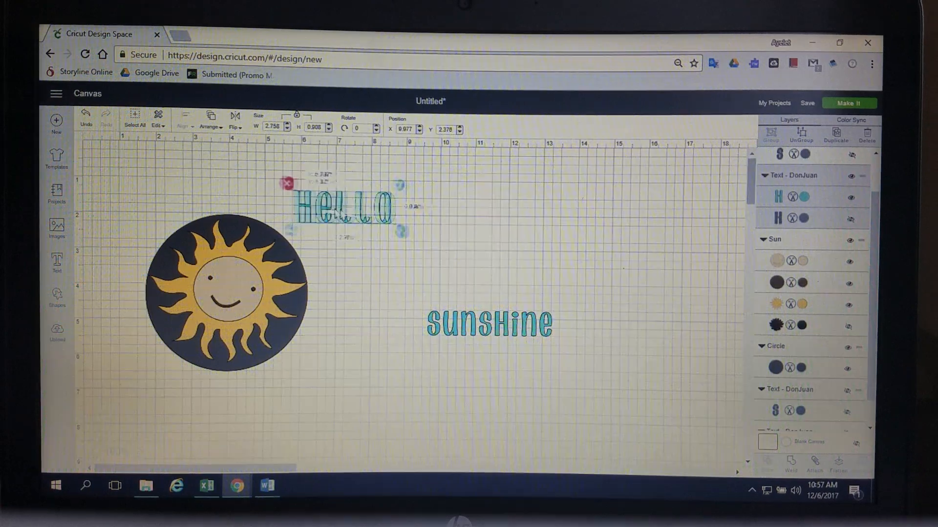
{"action": "left_click_drag", "start_coordinate": [344, 206], "coordinate": [231, 184]}
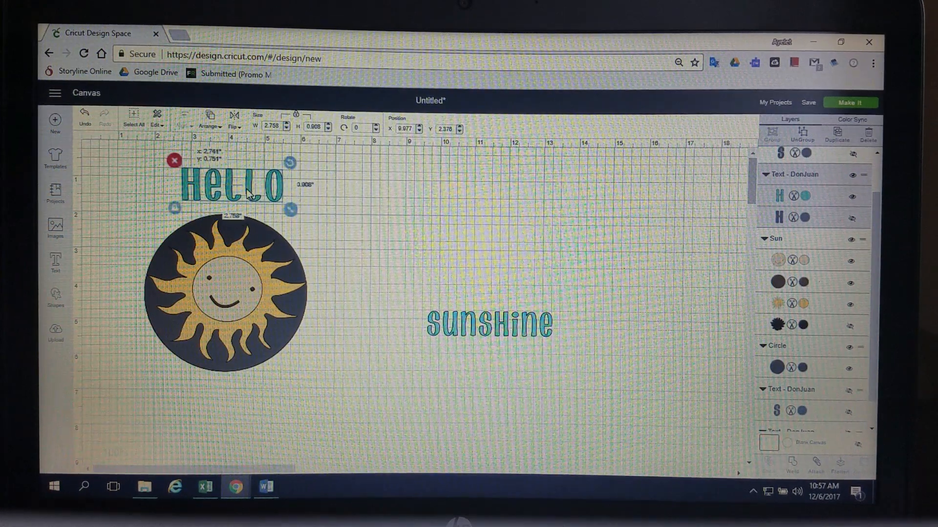
{"action": "left_click_drag", "start_coordinate": [230, 189], "coordinate": [230, 197]}
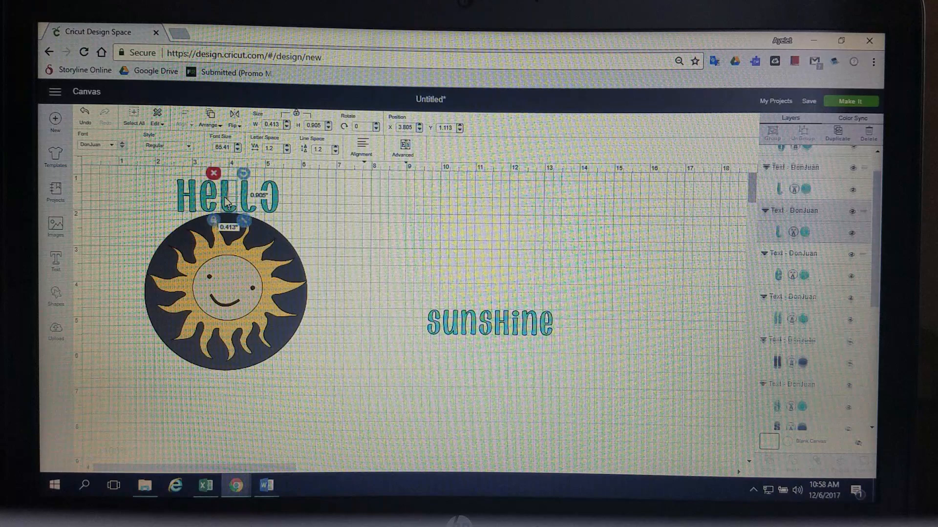
Drag and rotate each Hello letter into an arc along the top of the circle
{"action": "scroll", "scroll_direction": "down", "scroll_amount": 3}
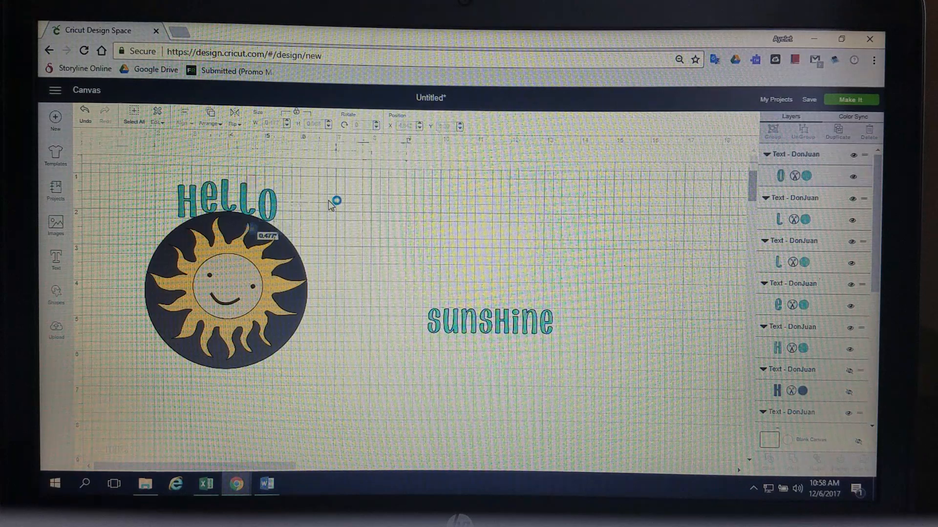
{"action": "left_click", "coordinate": [225, 201]}
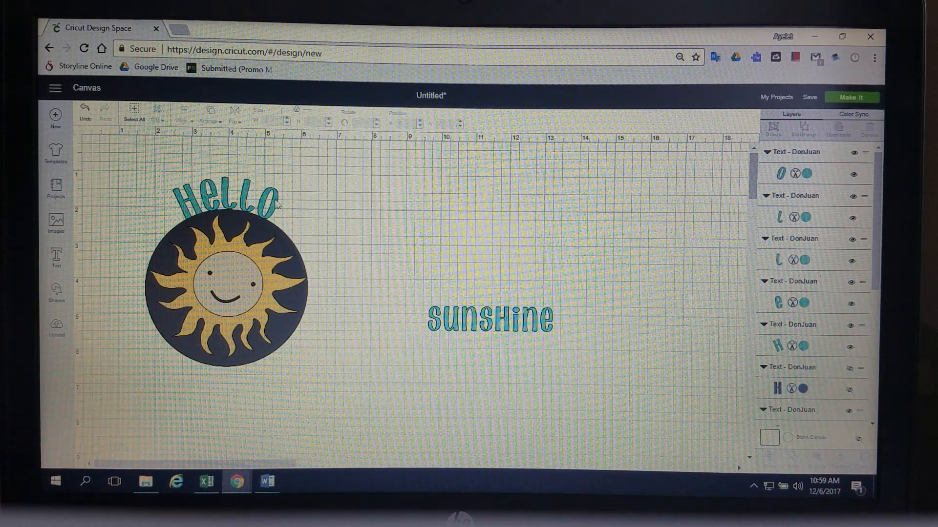
Move the Sunshine text from beside the sun to beneath the sun circle
{"action": "left_click", "coordinate": [488, 319]}
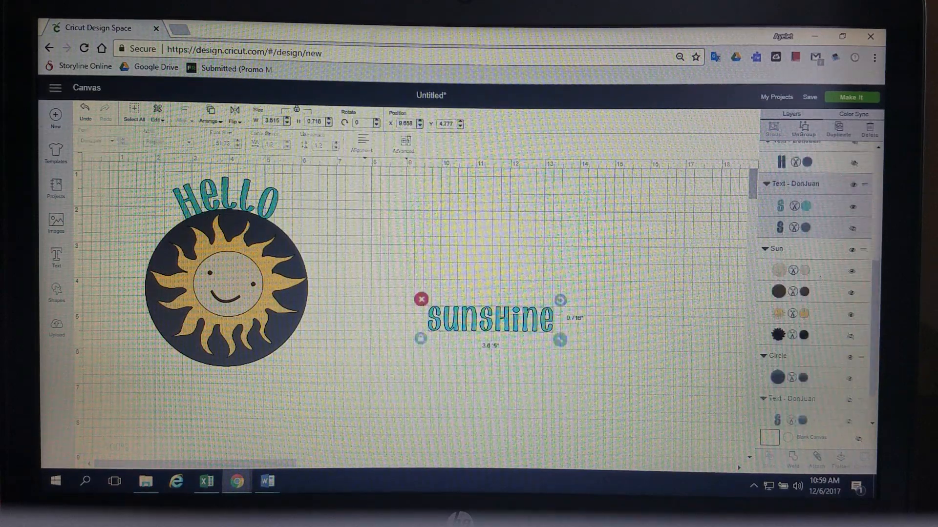
{"action": "left_click_drag", "start_coordinate": [490, 317], "coordinate": [223, 398]}
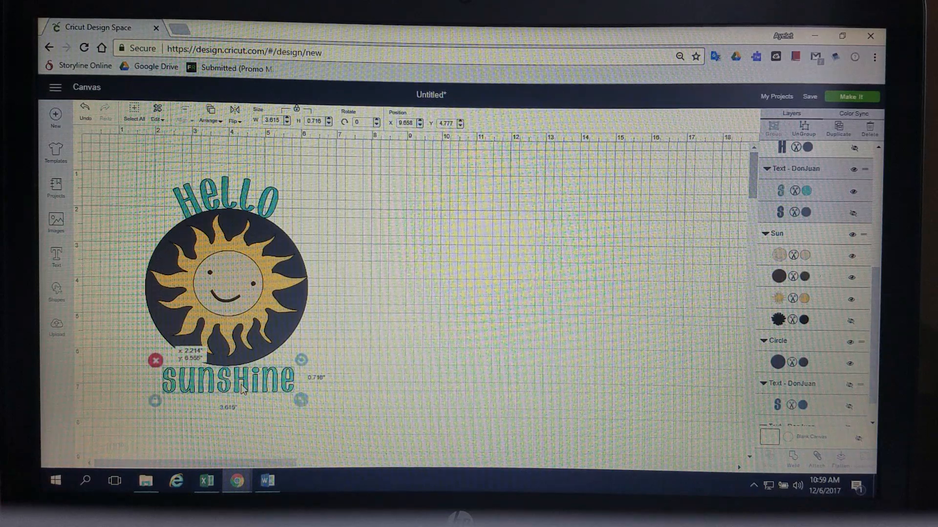
{"action": "left_click", "coordinate": [228, 383]}
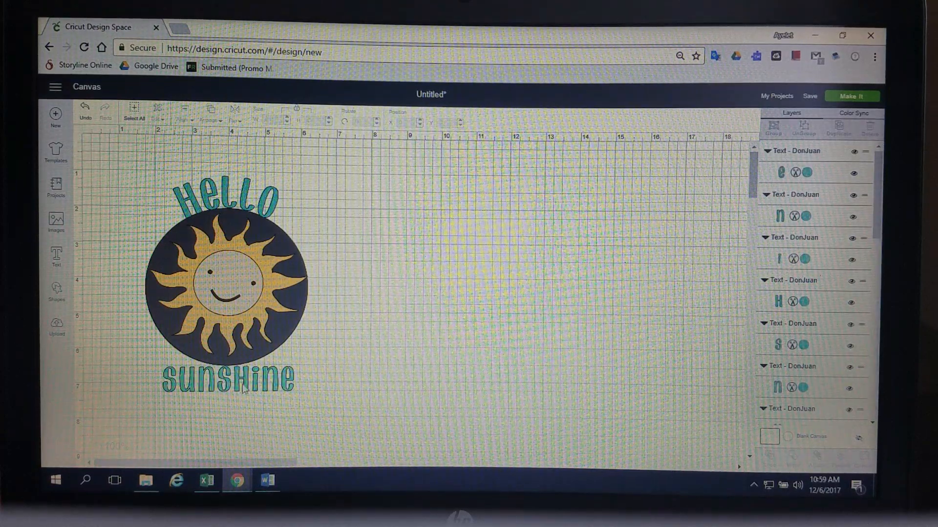
Drag and rotate each Sunshine letter along the circle's lower edge, then select the guideline circle
{"action": "left_click", "coordinate": [228, 380]}
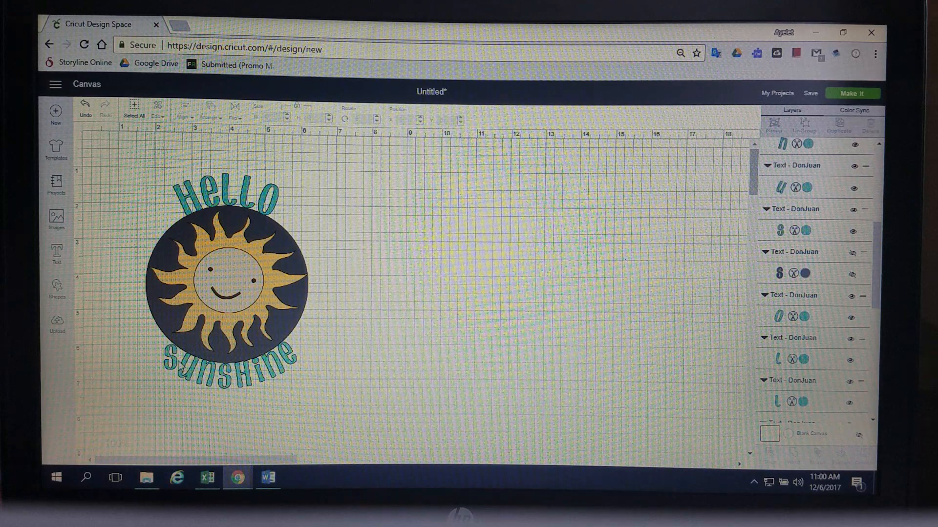
{"action": "left_click", "coordinate": [191, 356]}
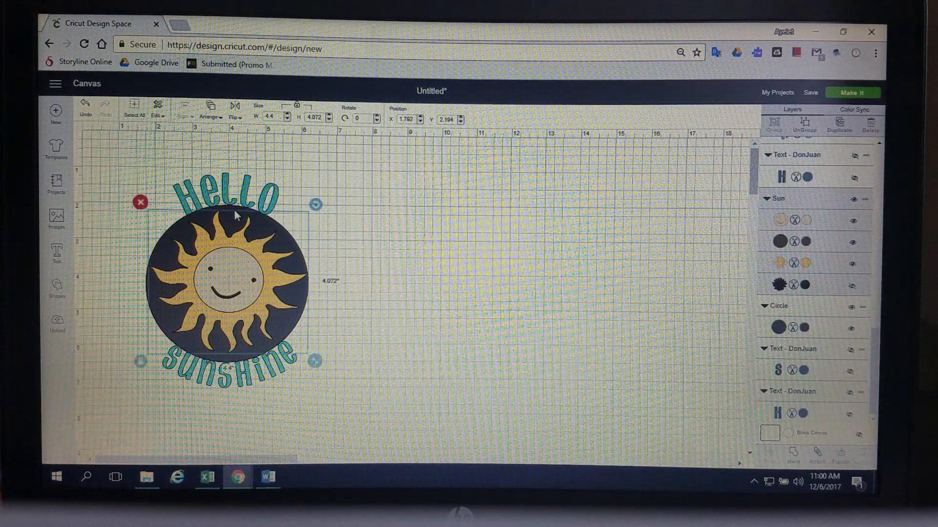
Delete the dark guide circle, leaving the sun framed by curved Hello and Sunshine
{"action": "left_click_drag", "start_coordinate": [224, 284], "coordinate": [583, 243]}
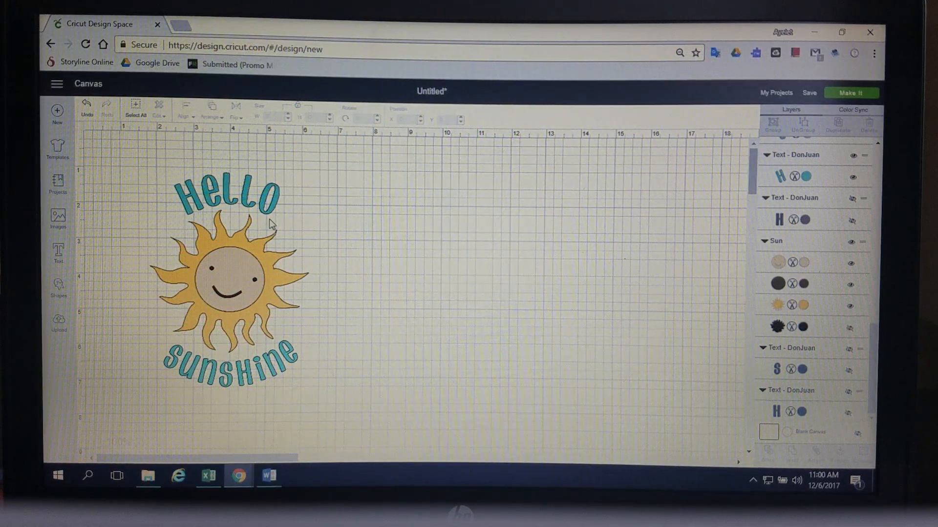
{"action": "mouse_move", "coordinate": [317, 355]}
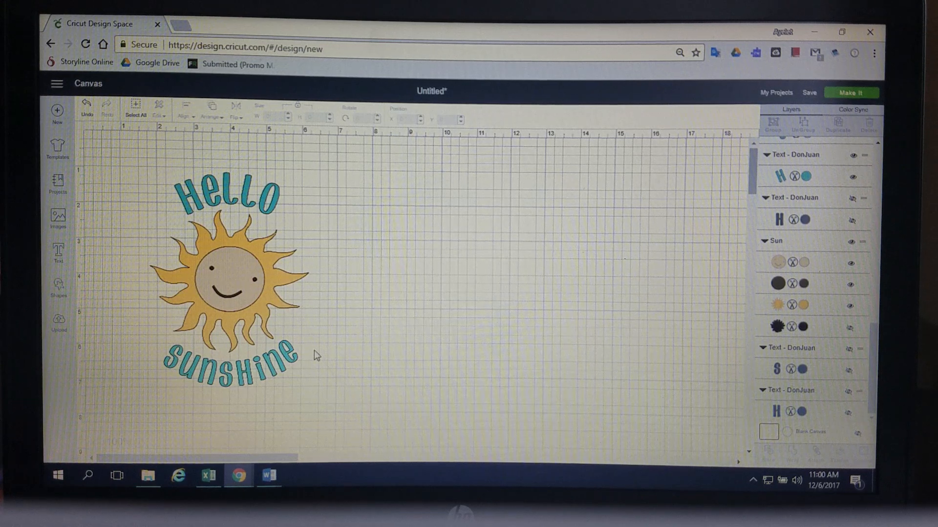
{"action": "left_click", "coordinate": [228, 194]}
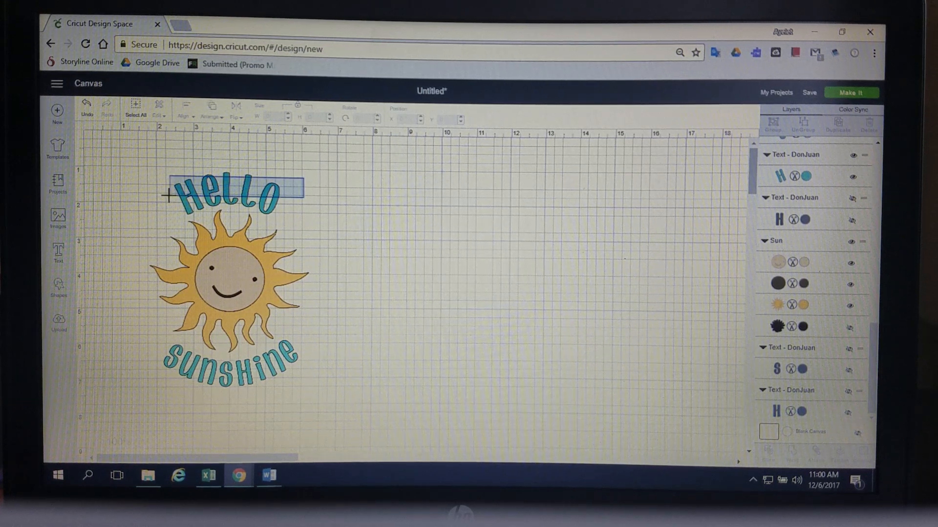
{"action": "left_click", "coordinate": [228, 195]}
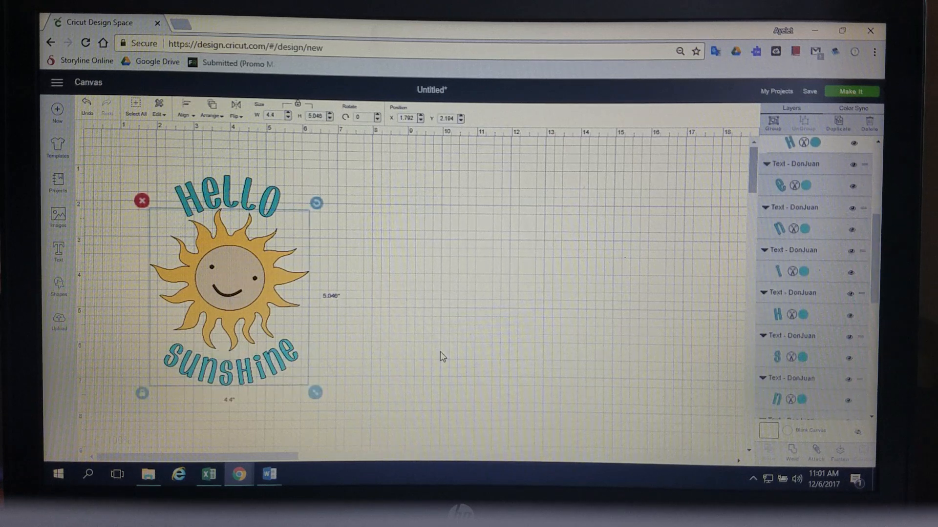
{"action": "left_click", "coordinate": [442, 358]}
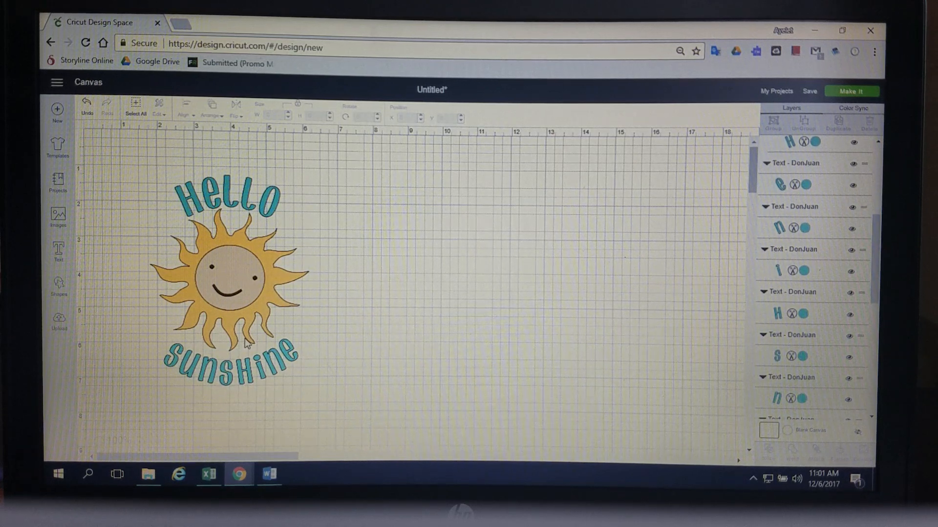
{"action": "left_click", "coordinate": [228, 358]}
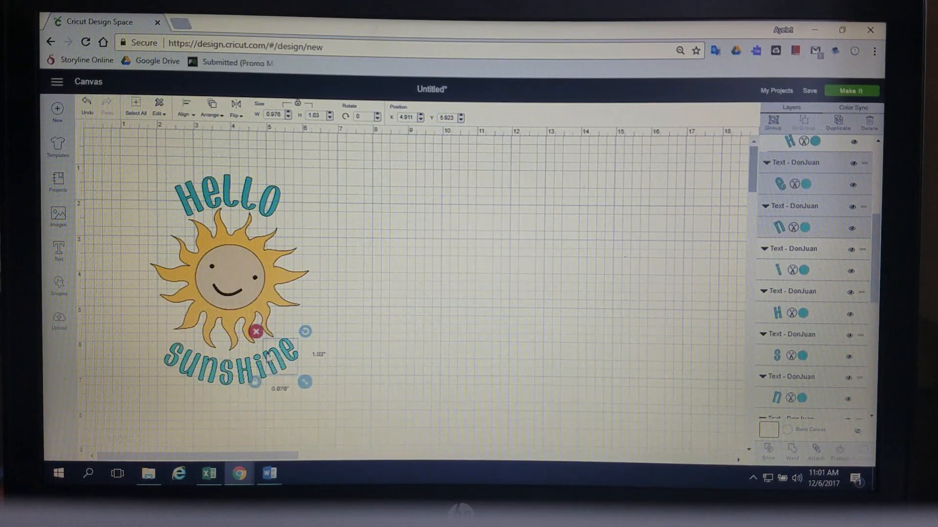
Box-select all Sunshine letters and group them into one 3.7-inch-wide layer
{"action": "left_click_drag", "start_coordinate": [304, 381], "coordinate": [305, 391]}
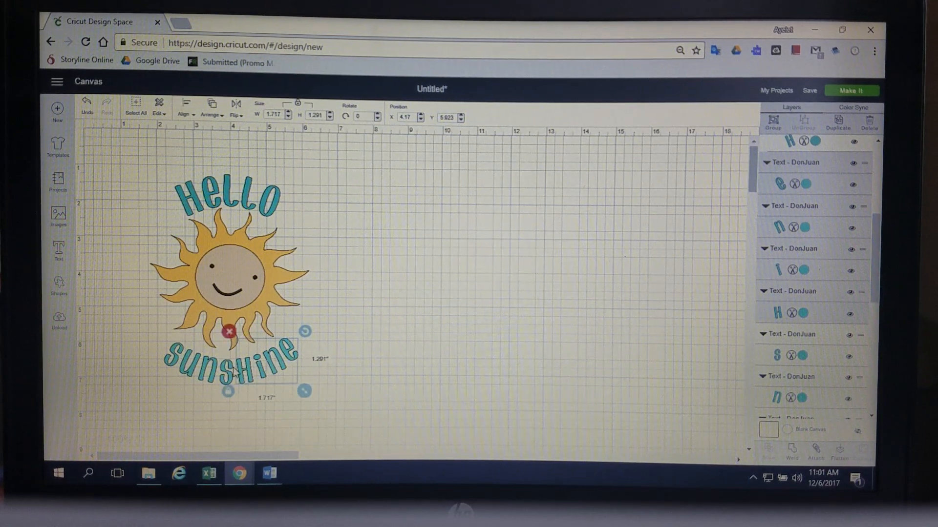
{"action": "left_click_drag", "start_coordinate": [228, 390], "coordinate": [189, 391]}
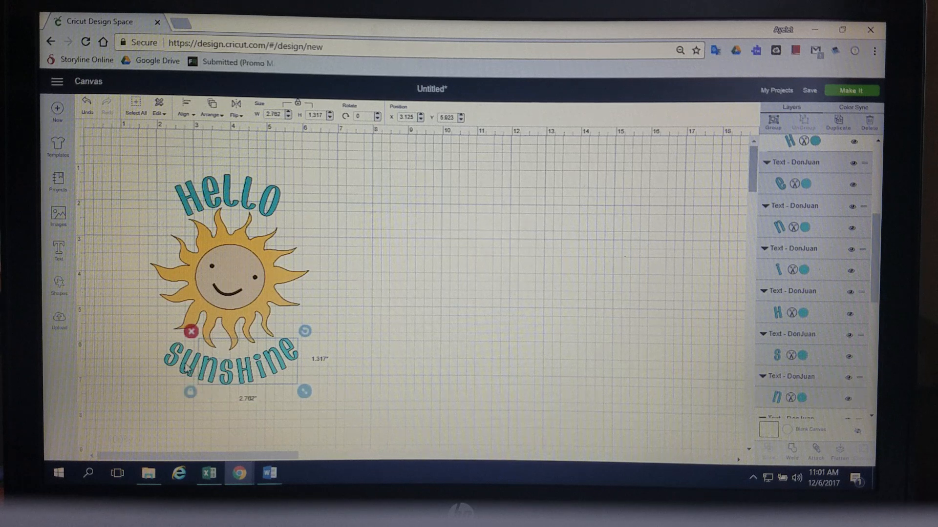
{"action": "left_click_drag", "start_coordinate": [188, 391], "coordinate": [157, 392]}
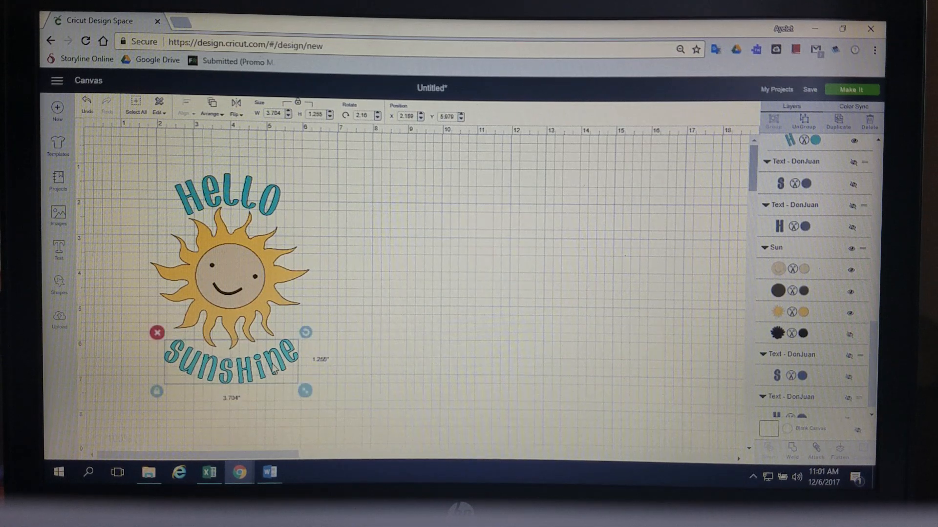
{"action": "left_click", "coordinate": [771, 120]}
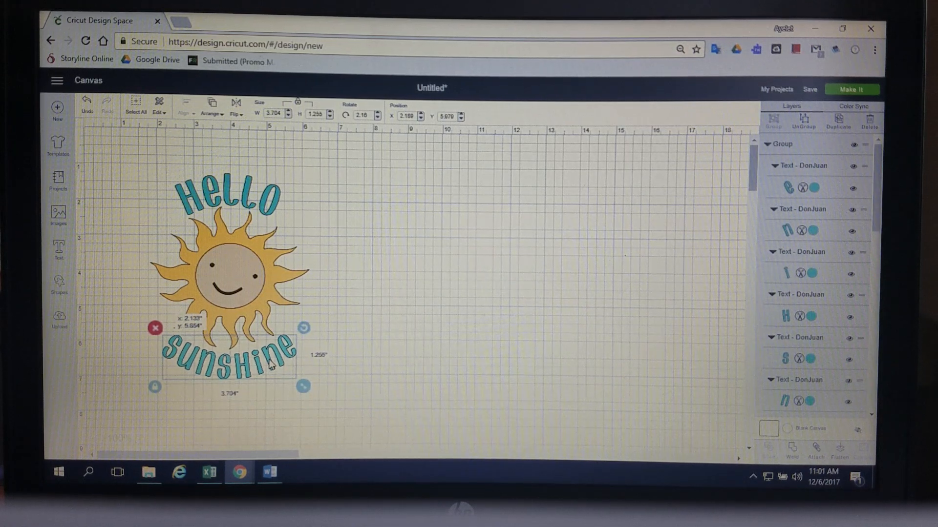
{"action": "left_click", "coordinate": [392, 324]}
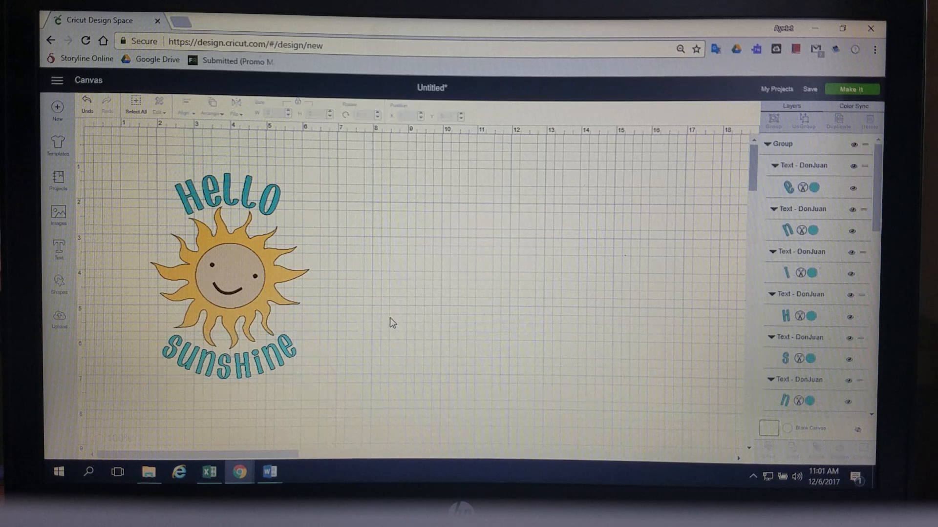